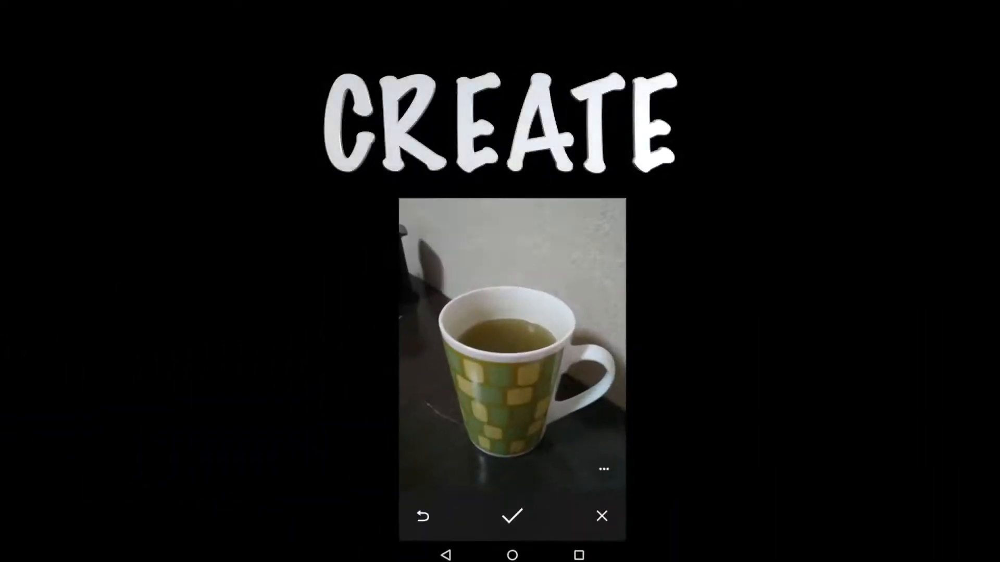
- Begin sample-based method profiling at 1000 microseconds on the nigelhenshaw camera app process
left_click(512, 515)
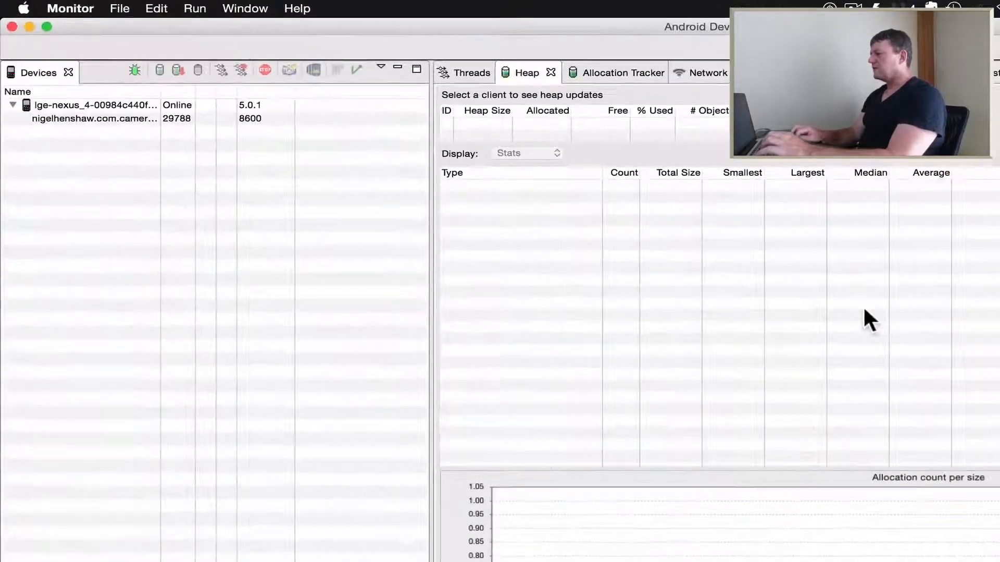
left_click(94, 119)
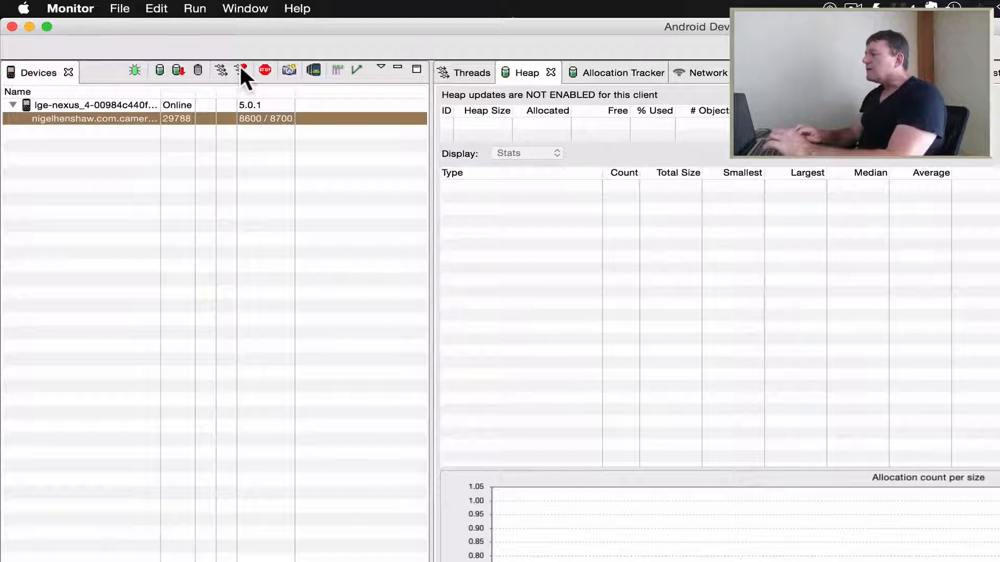
left_click(241, 70)
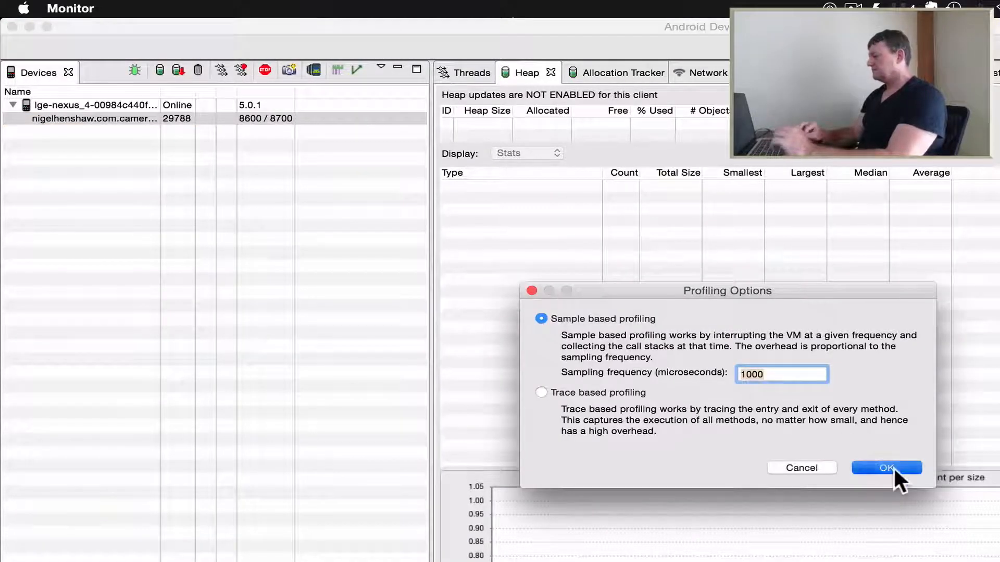
left_click(886, 466)
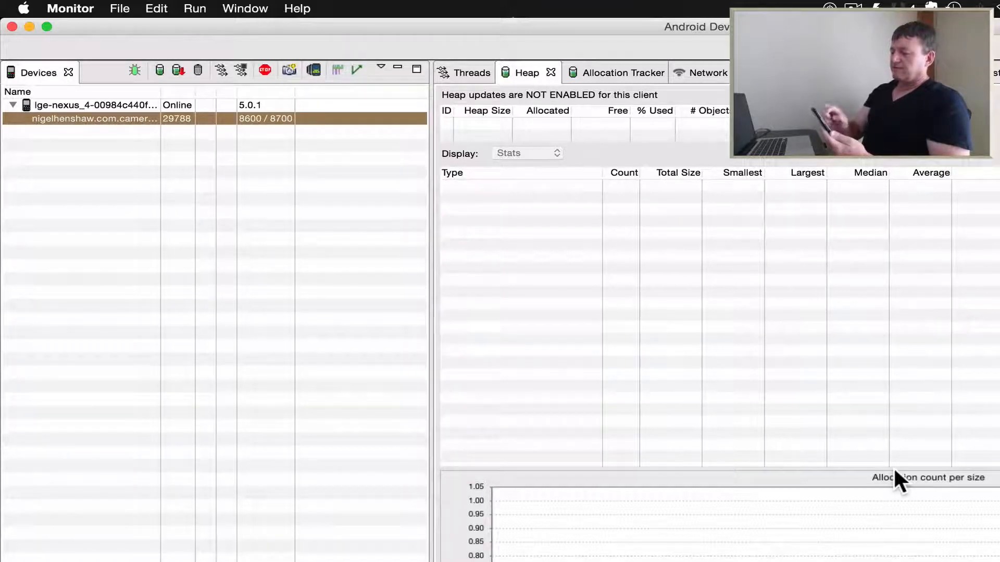
mouse_move(884, 233)
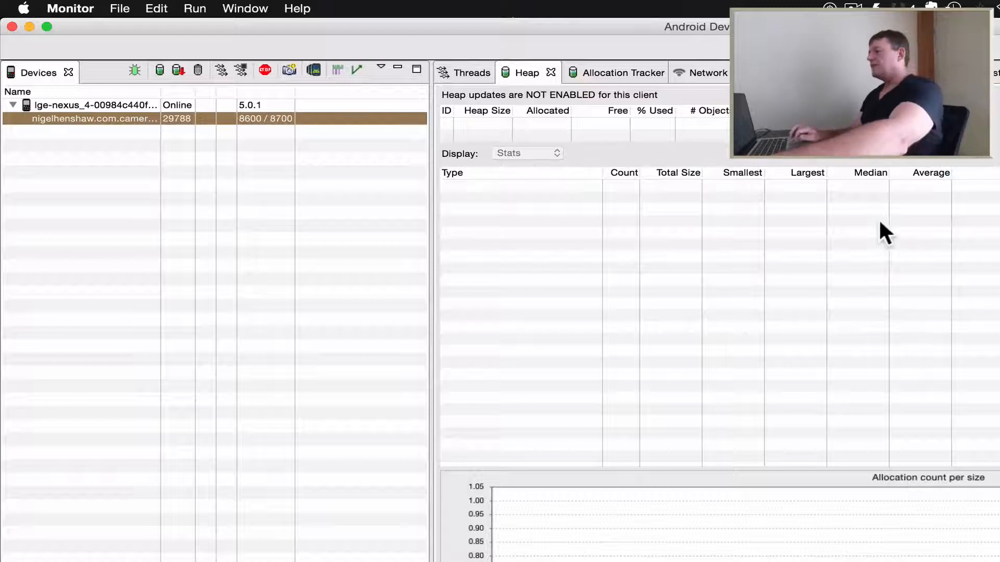
- Stop method profiling to display the captured TraceView trace with per-thread timelines
left_click(245, 70)
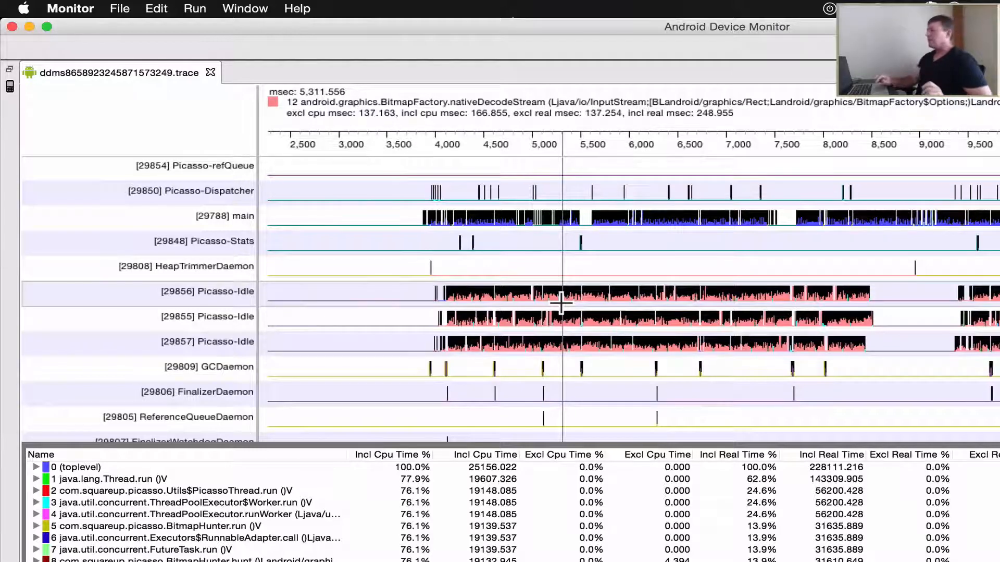
left_click(656, 306)
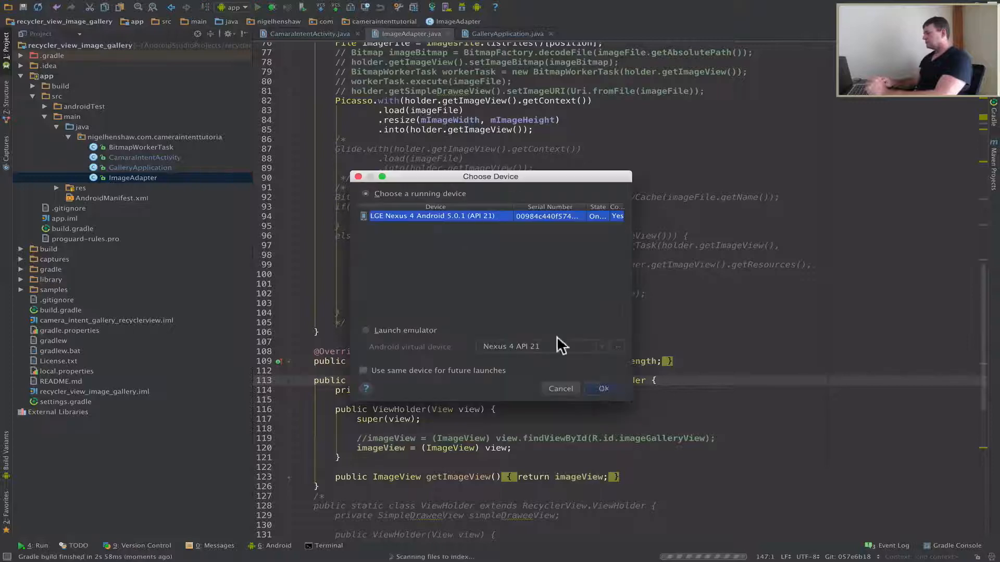
- Run the gallery app on the LGE Nexus 4 and show the Android monitoring panel
left_click(602, 388)
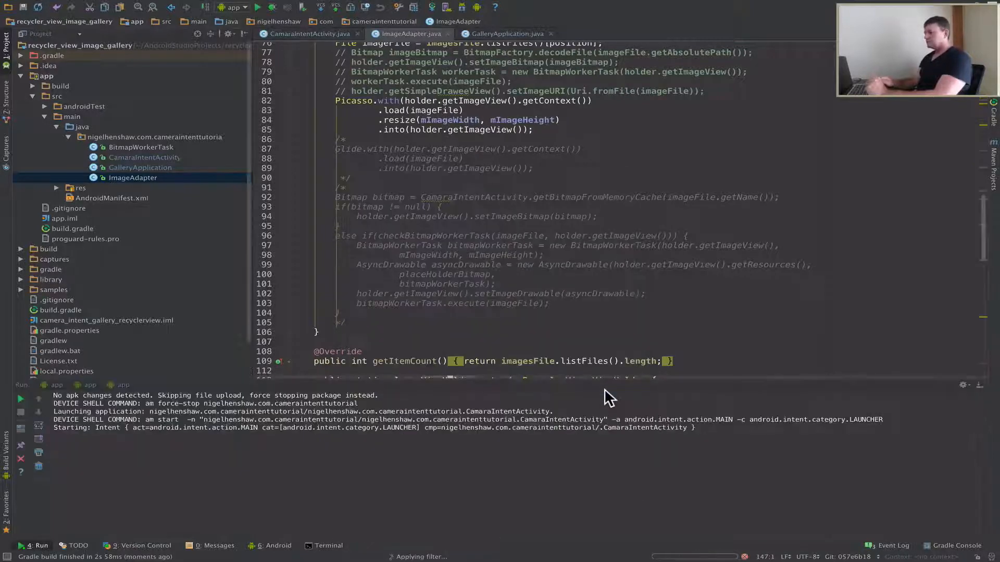
left_click(270, 544)
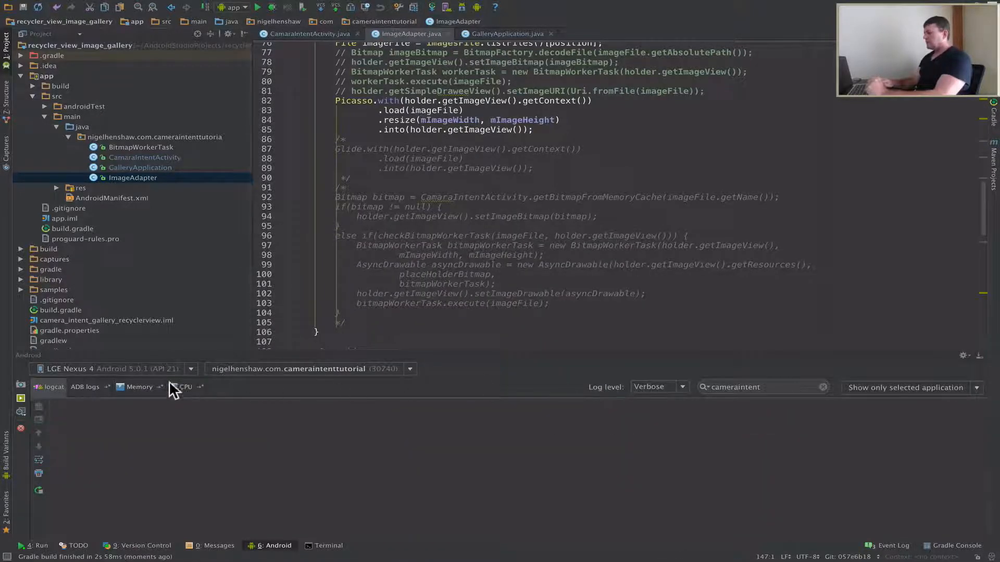
- View the Memory monitor graph, force a garbage collection, then return to logcat output
left_click(138, 386)
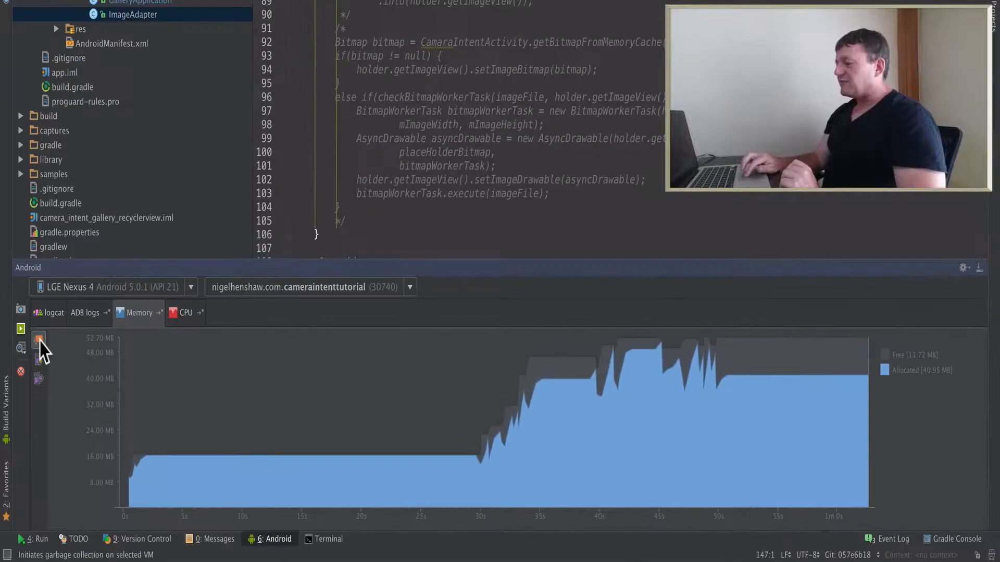
left_click(38, 338)
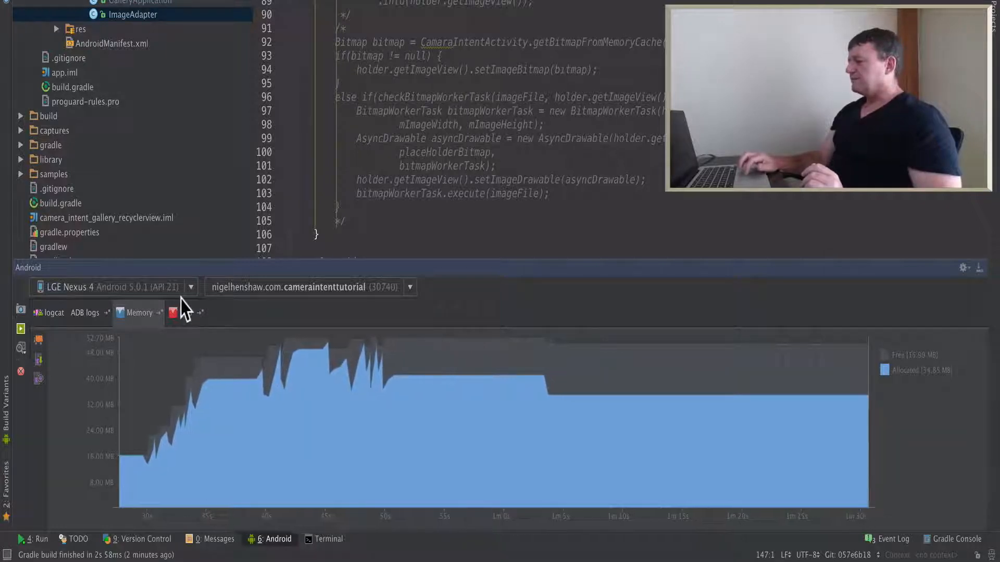
left_click(52, 312)
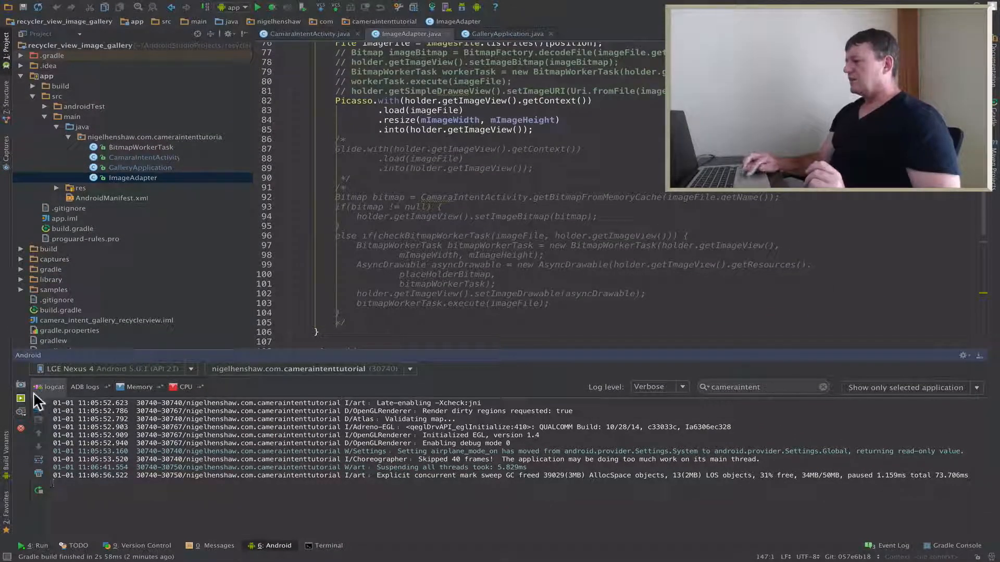
- Start a screen recording of the Nexus 4 display
left_click(21, 398)
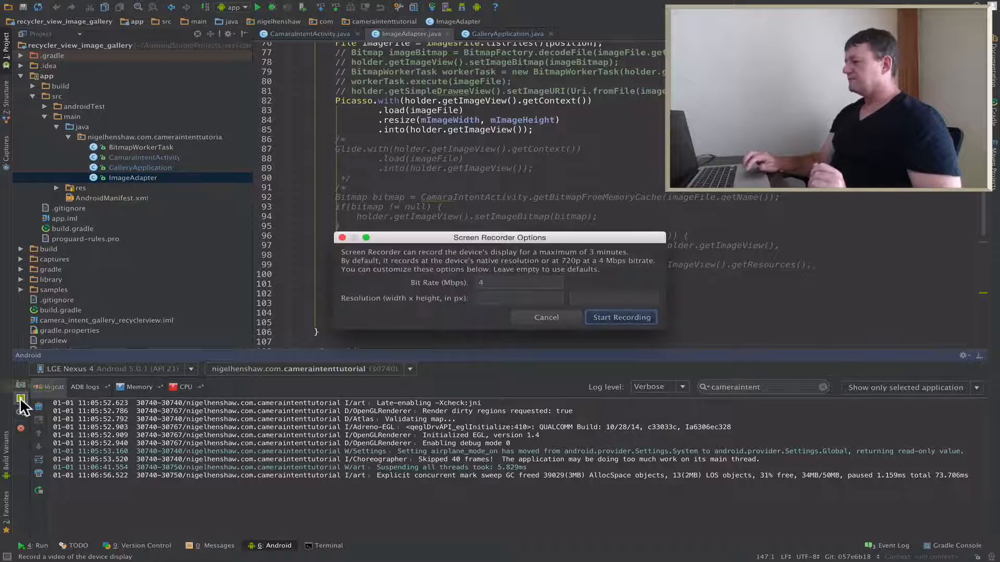
left_click(620, 316)
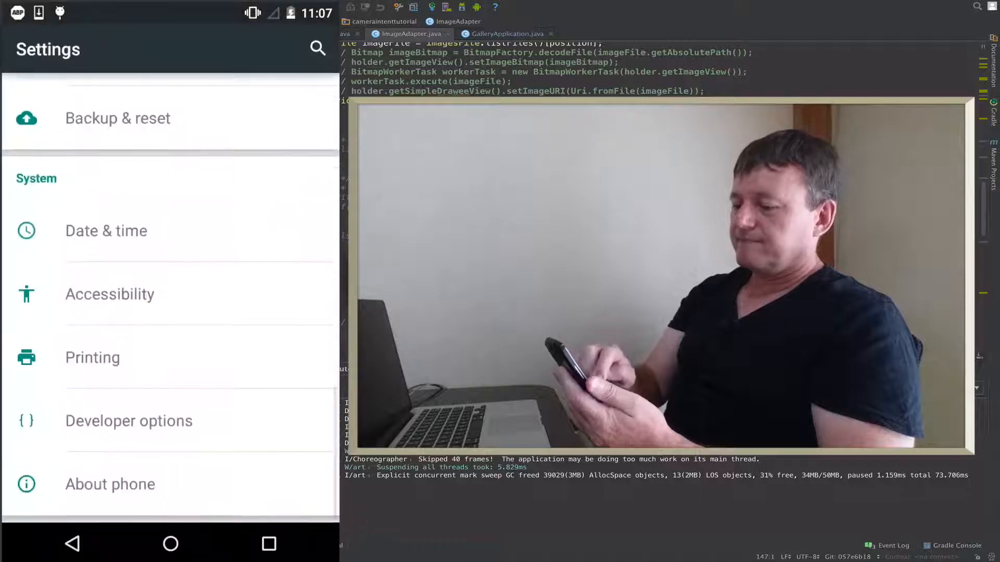
- In Developer options set Profile GPU rendering to On screen as bars
left_click(128, 419)
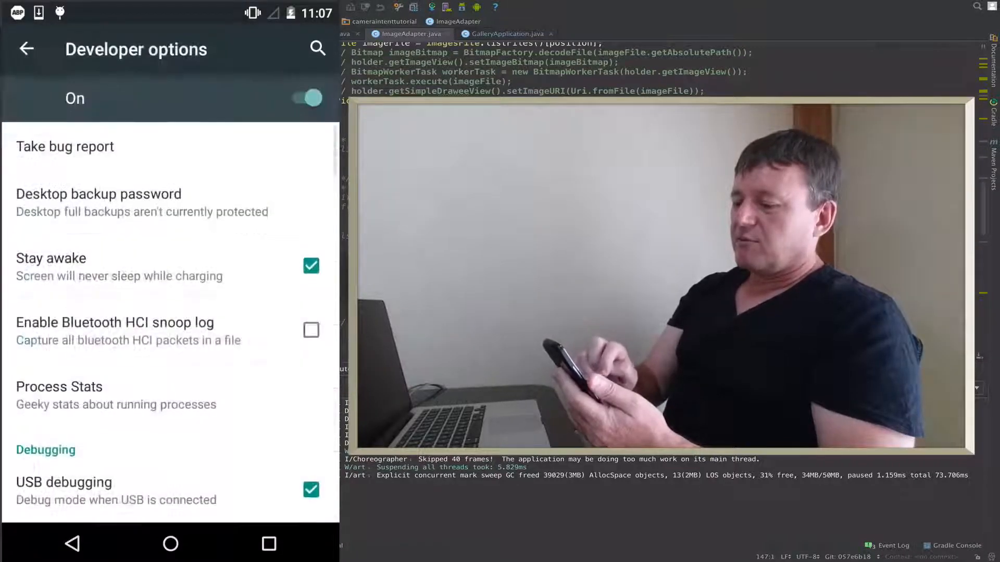
scroll("down", 3)
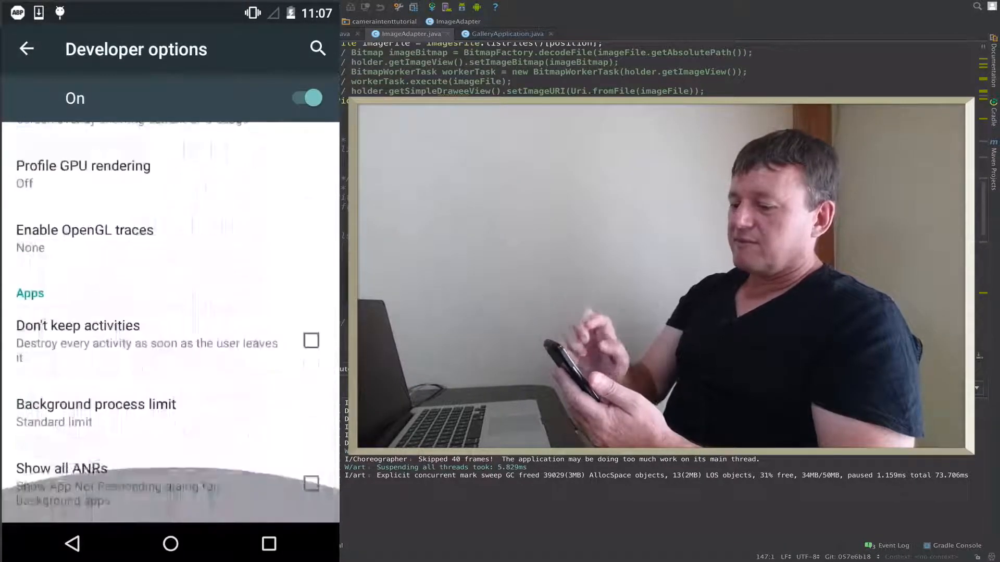
scroll("down", 3)
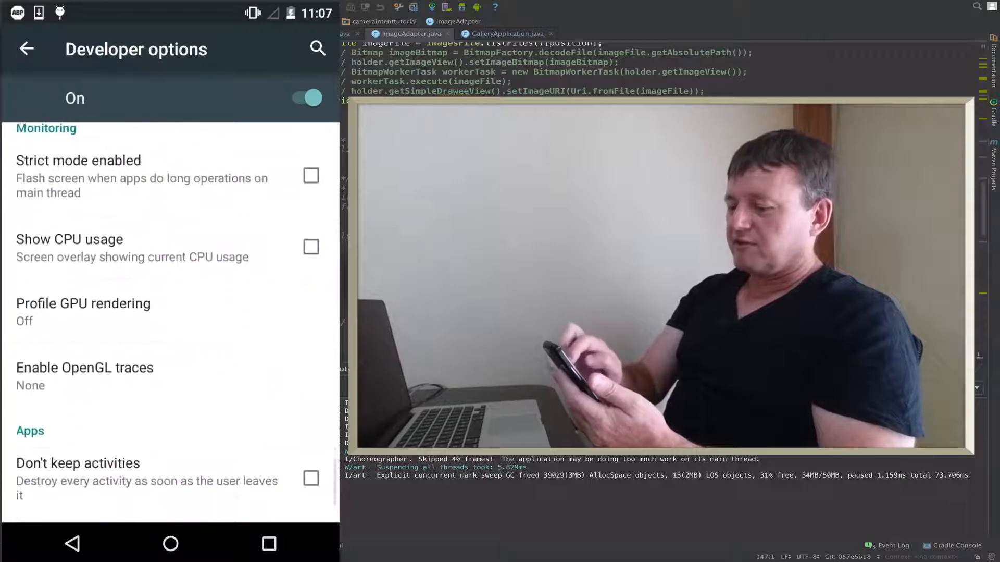
left_click(83, 311)
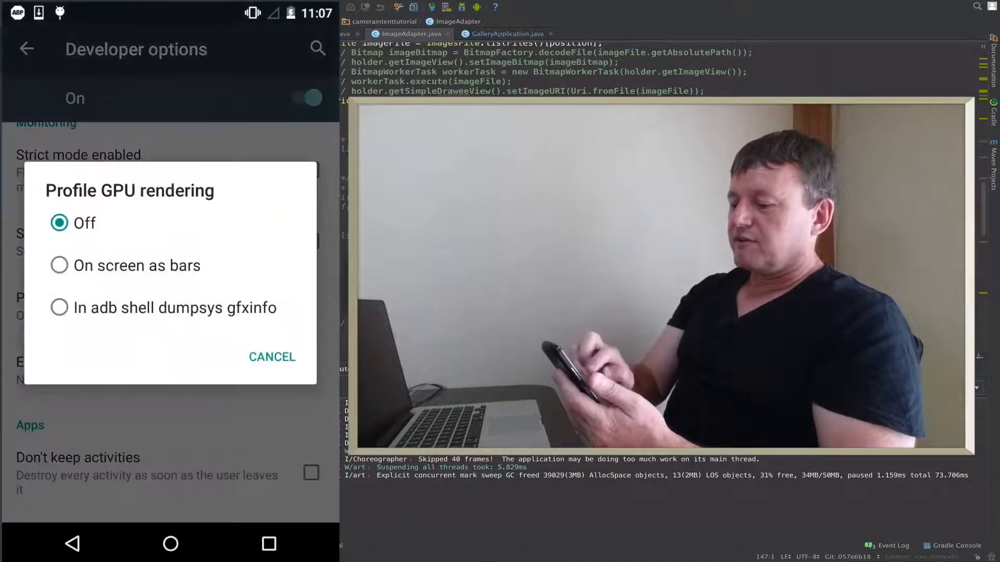
left_click(137, 265)
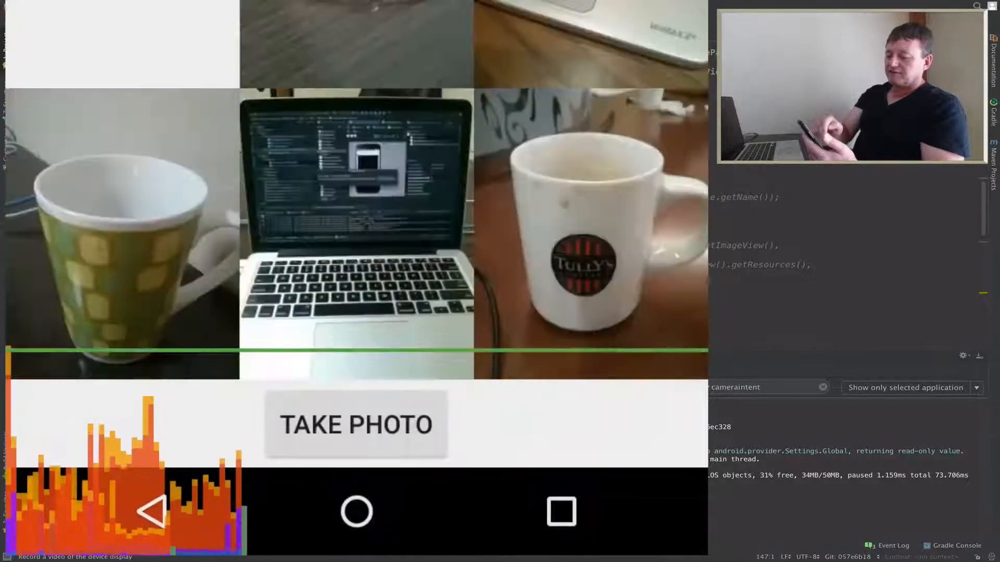
- Scroll the RecyclerView gallery so GPU rendering bars chart frame costs against the 16ms line
left_click(355, 423)
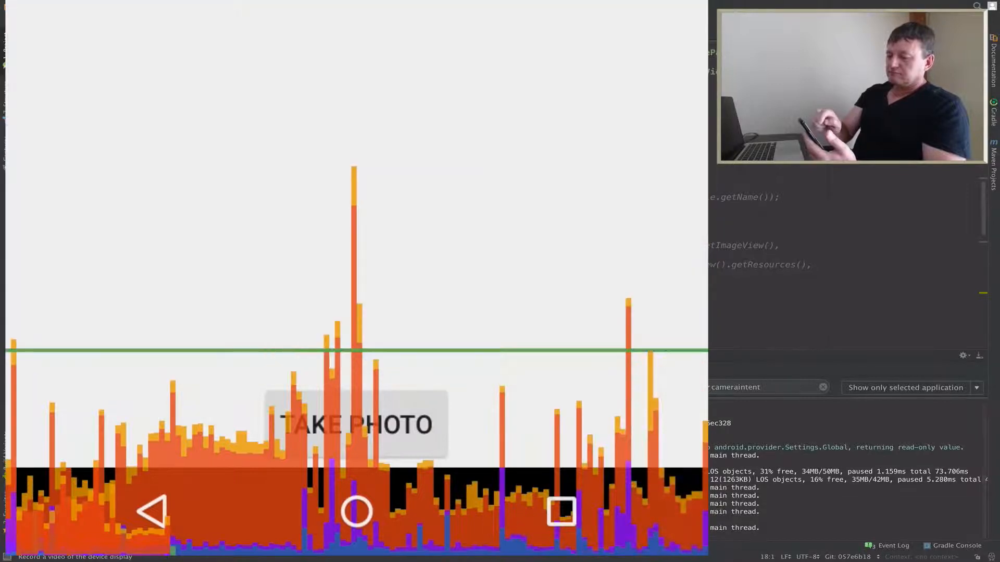
left_click(357, 423)
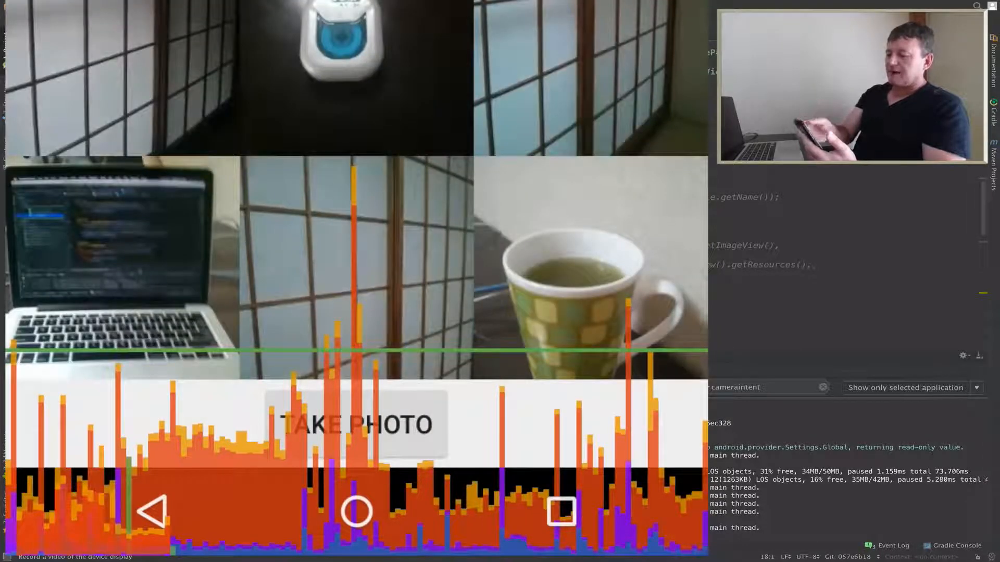